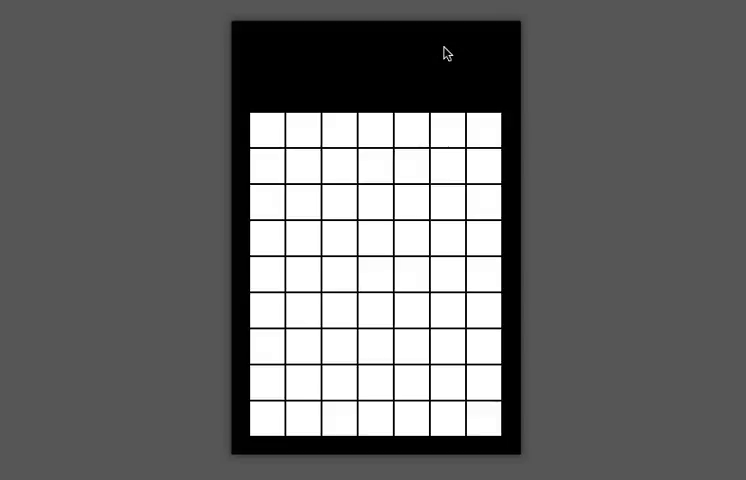
mouse_move(403, 125)
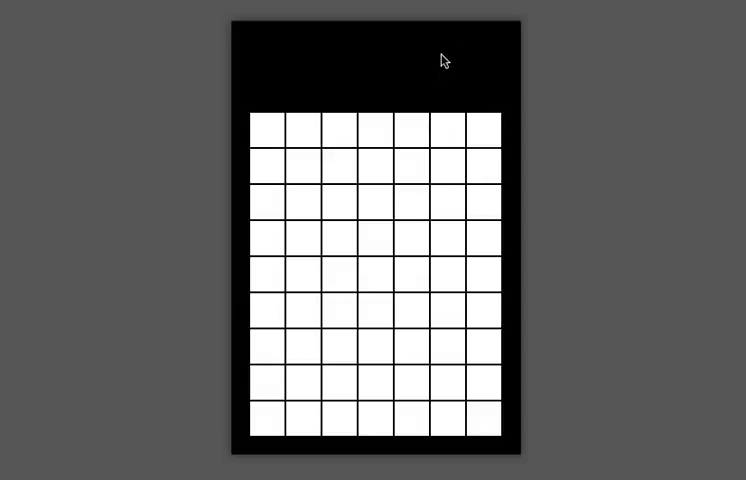
mouse_move(375, 84)
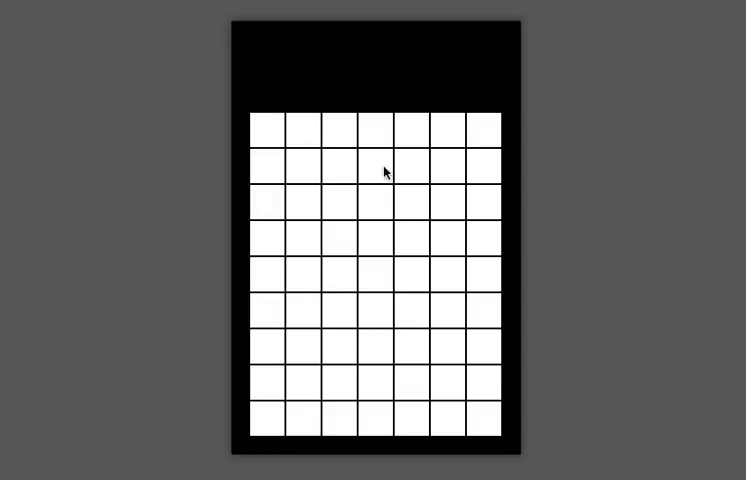
mouse_move(408, 173)
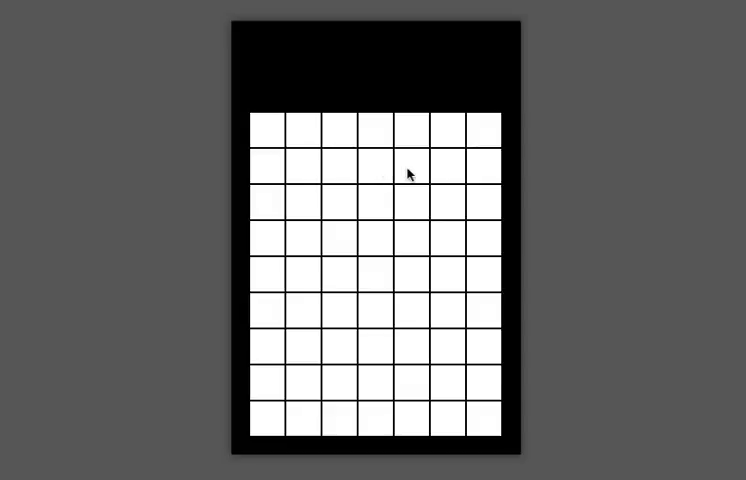
mouse_move(418, 169)
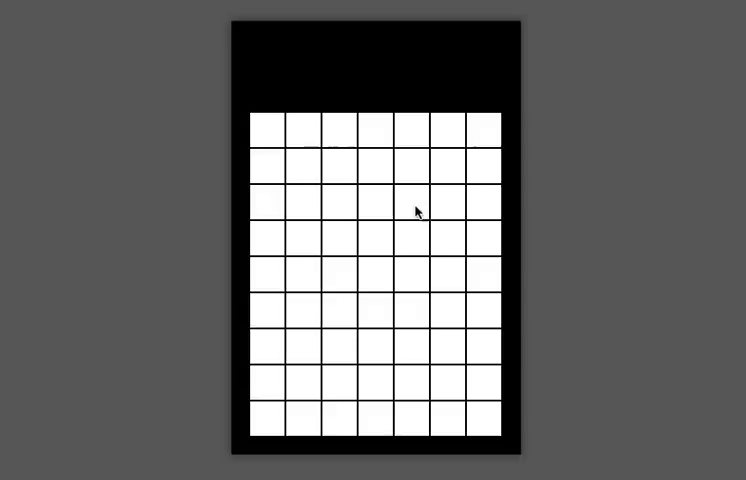
mouse_move(416, 195)
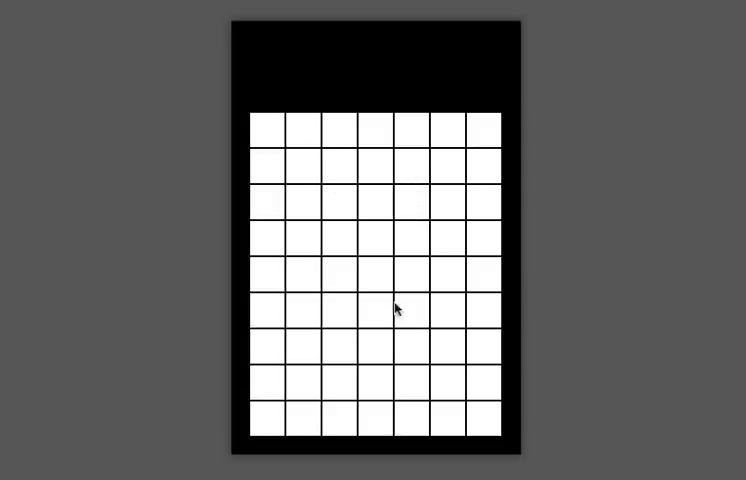
mouse_move(456, 184)
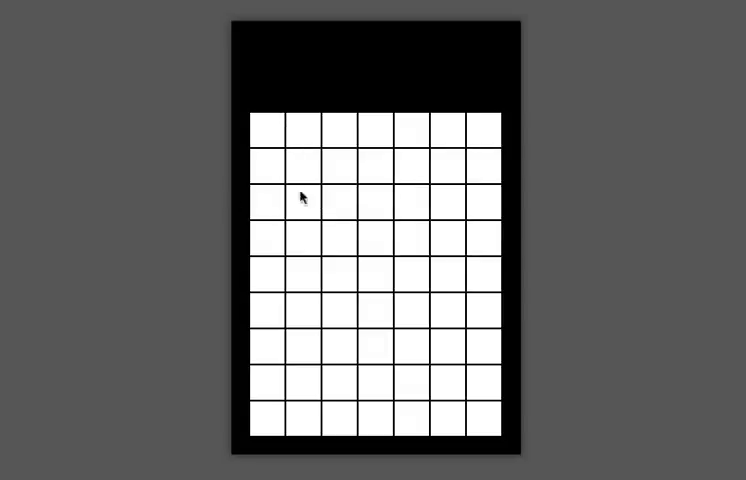
mouse_move(448, 213)
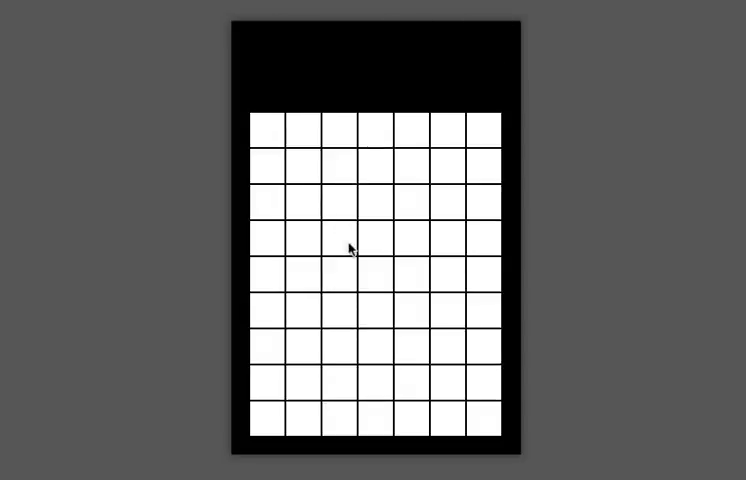
mouse_move(389, 157)
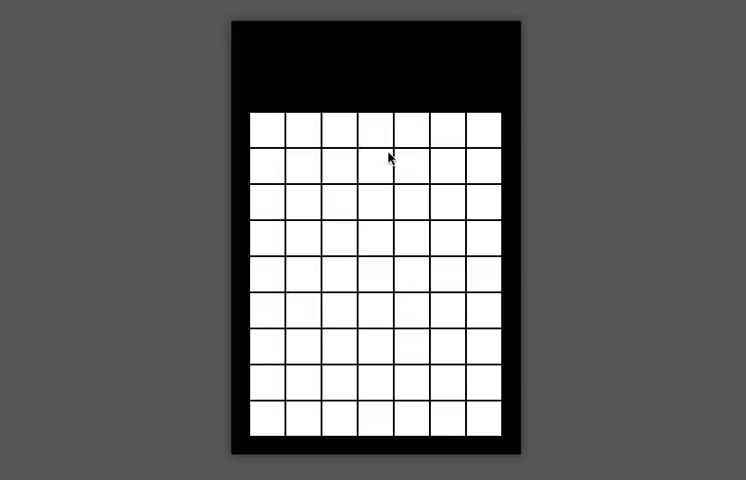